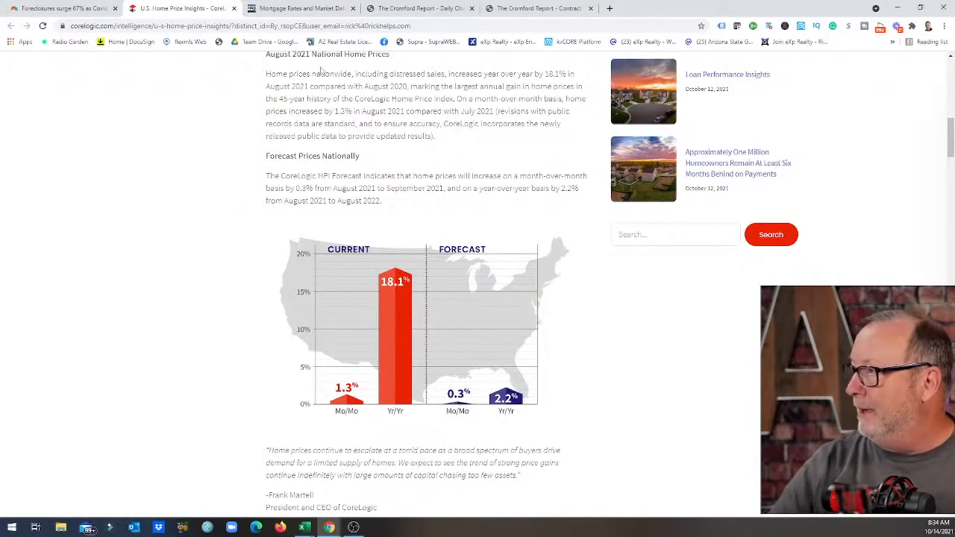
Switch from the CoreLogic HPI report to the Mortgage News Daily rates page
click(301, 9)
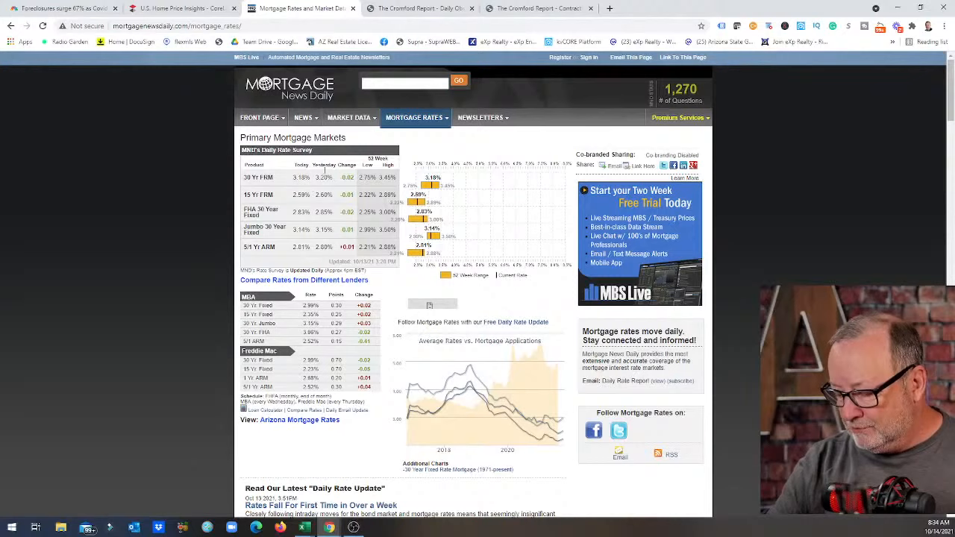
click(417, 9)
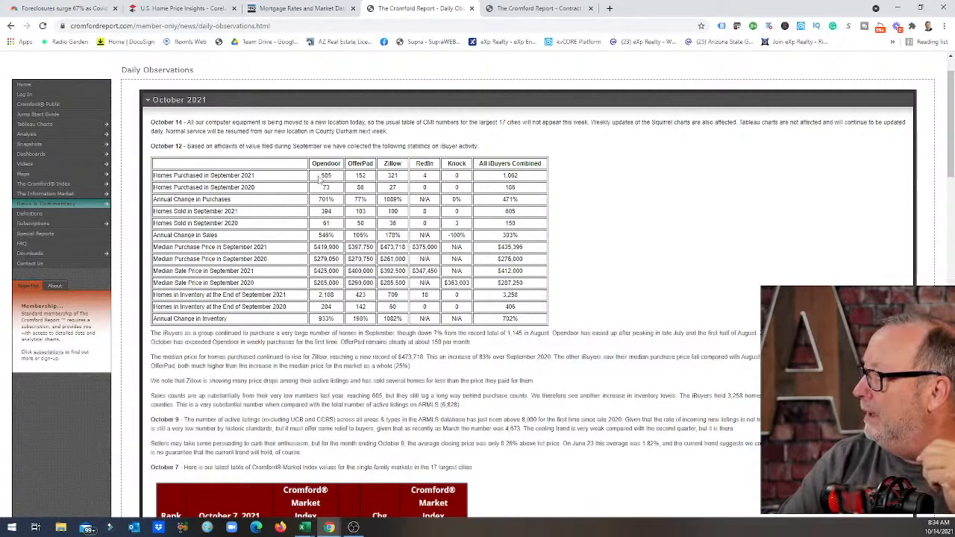
mouse_move(302, 218)
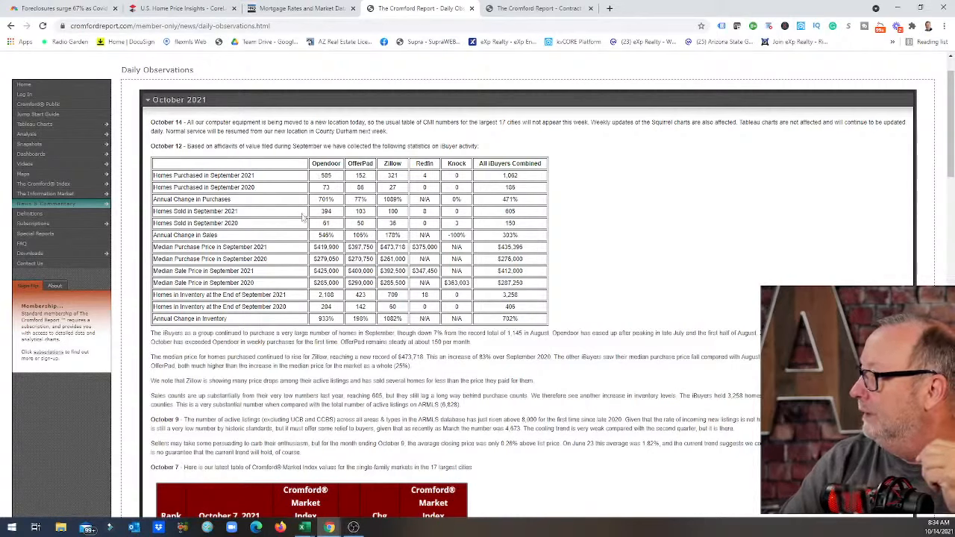
mouse_move(525, 176)
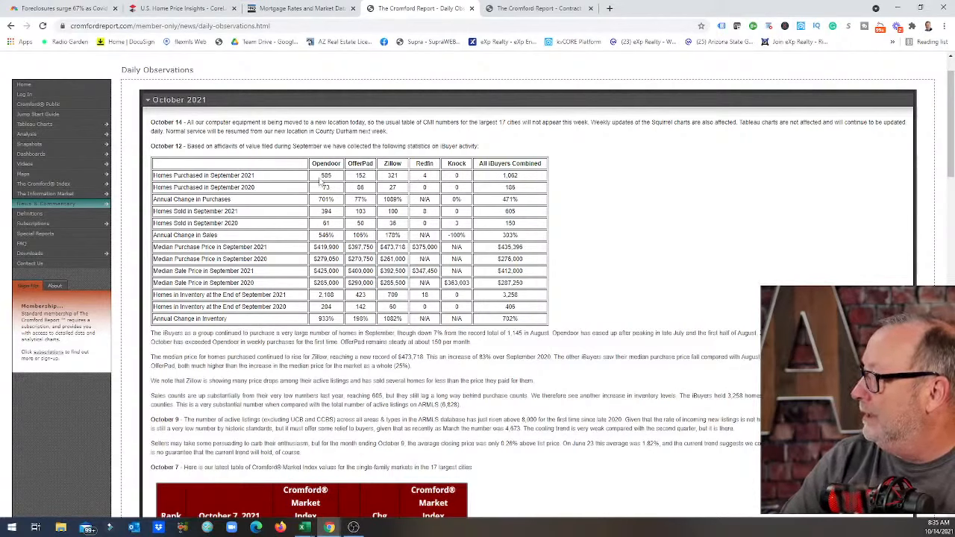
Select cells in the October iBuyer statistics table to compare purchase and sale figures
double_click(326, 174)
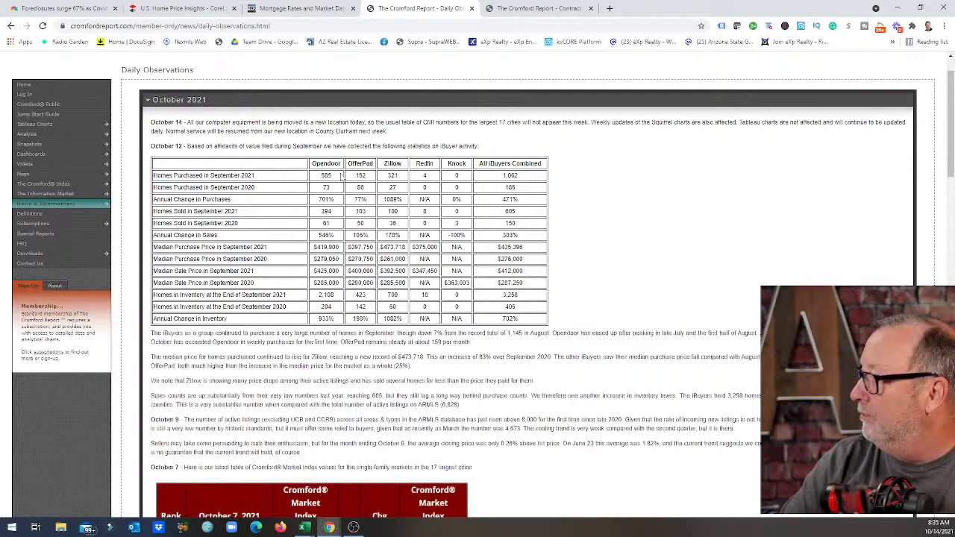
mouse_move(340, 193)
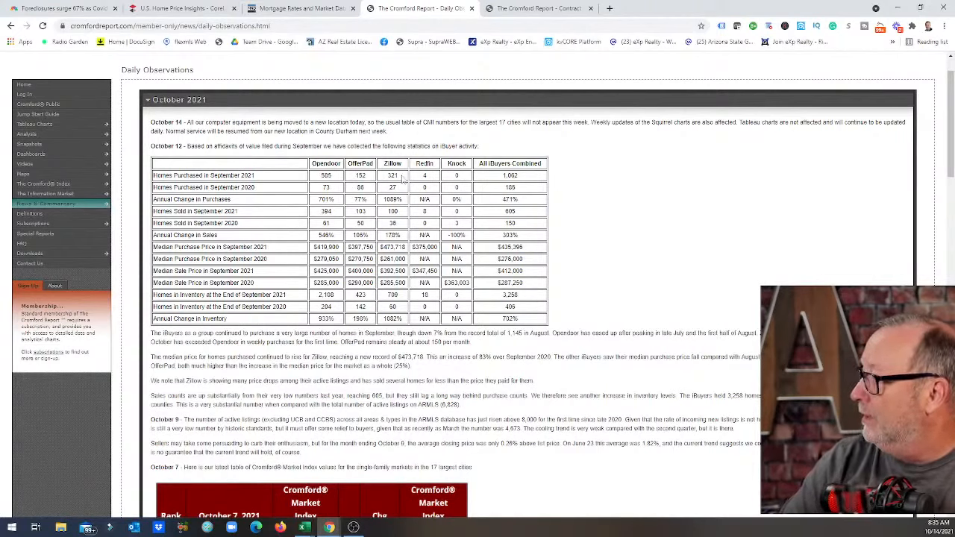
double_click(391, 176)
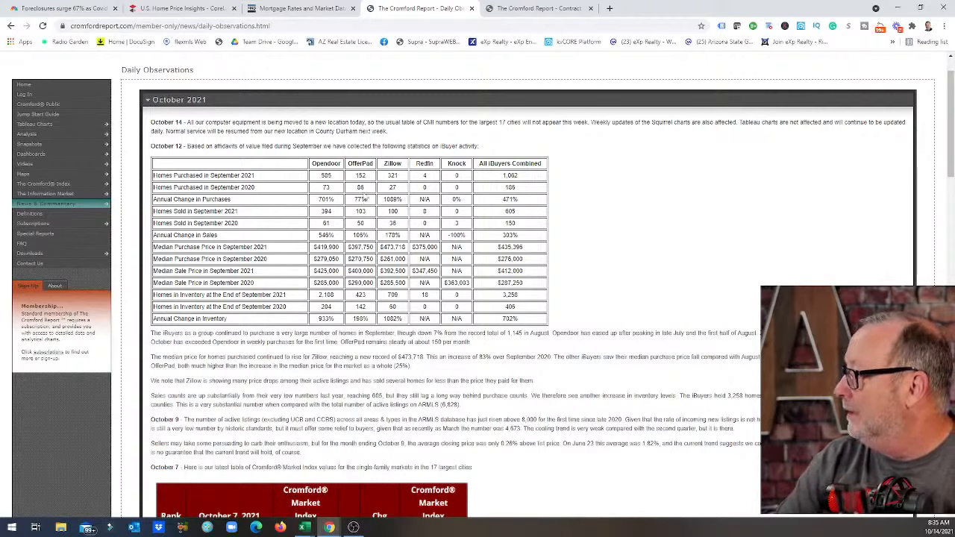
mouse_move(529, 206)
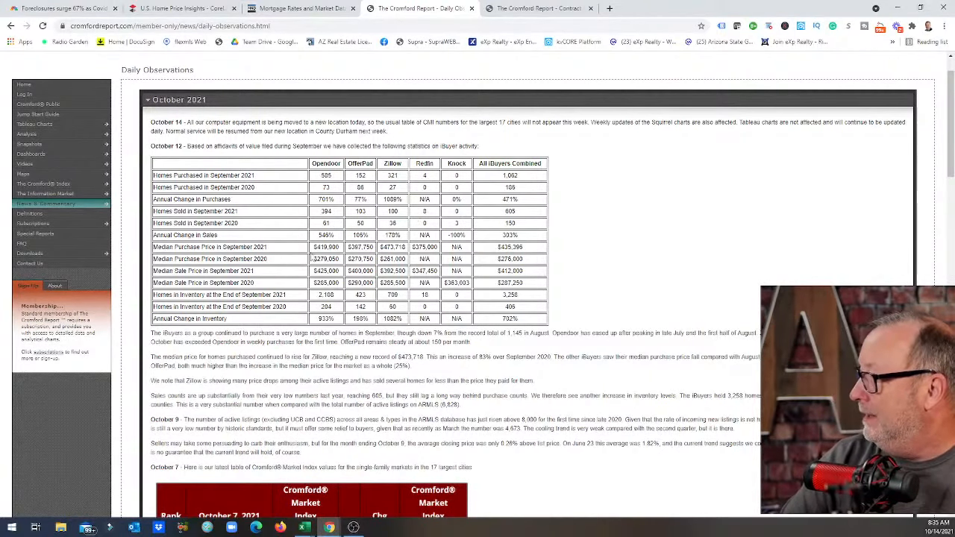
double_click(325, 248)
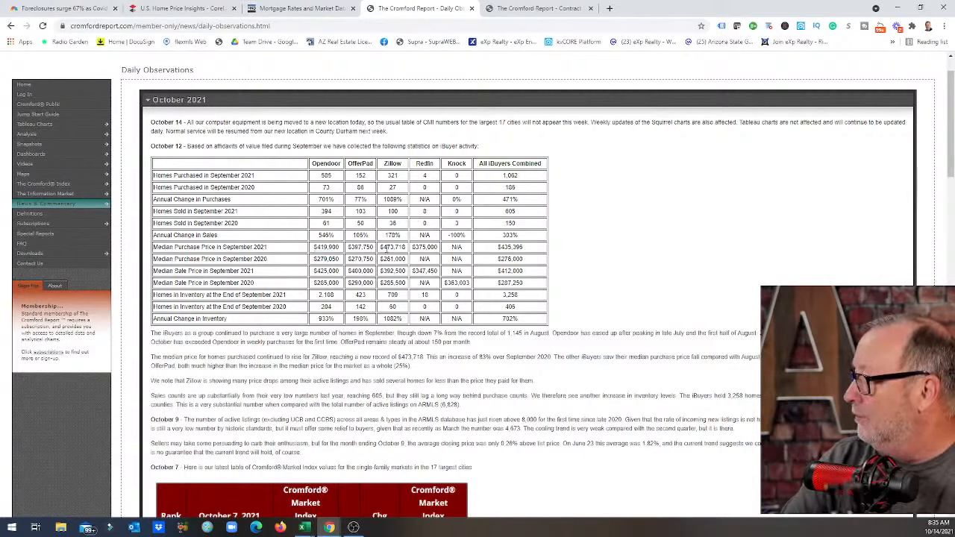
double_click(391, 248)
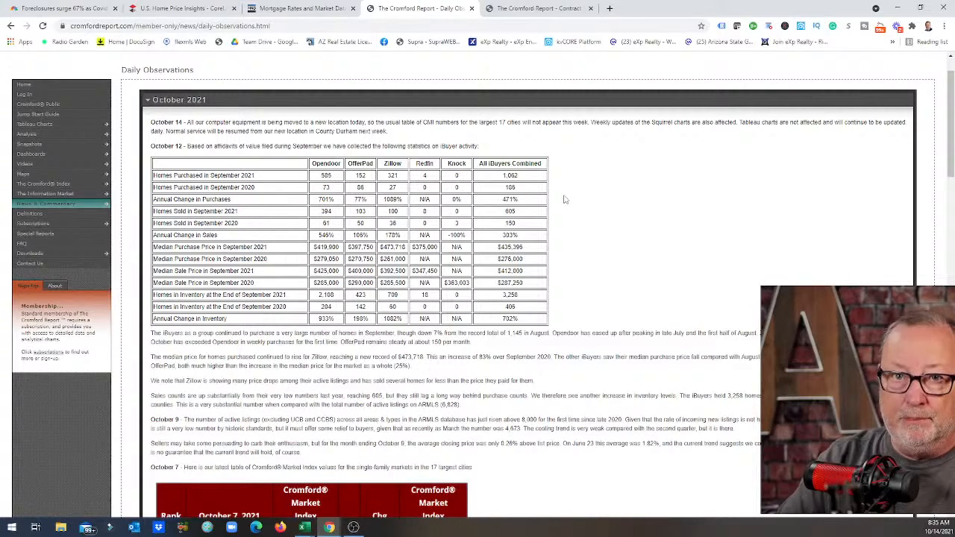
mouse_move(581, 196)
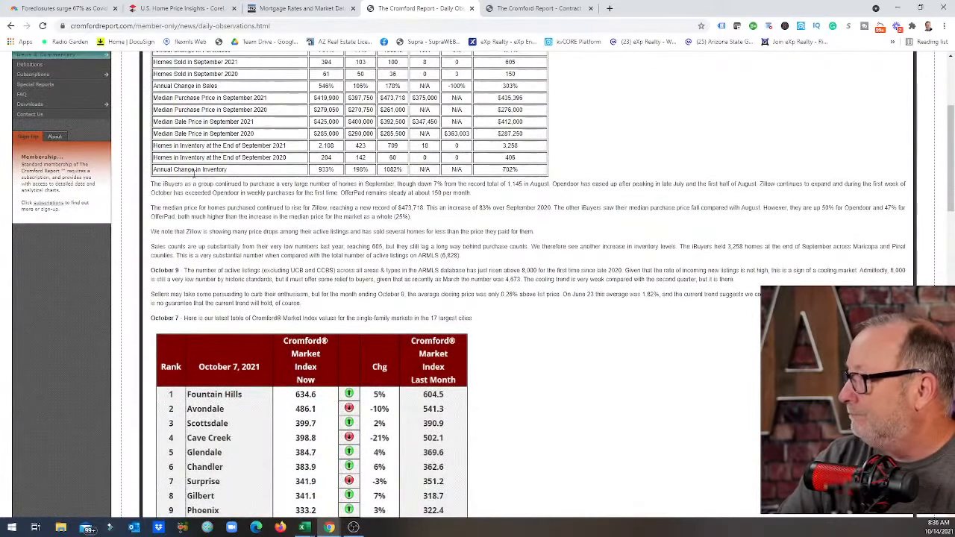
double_click(172, 185)
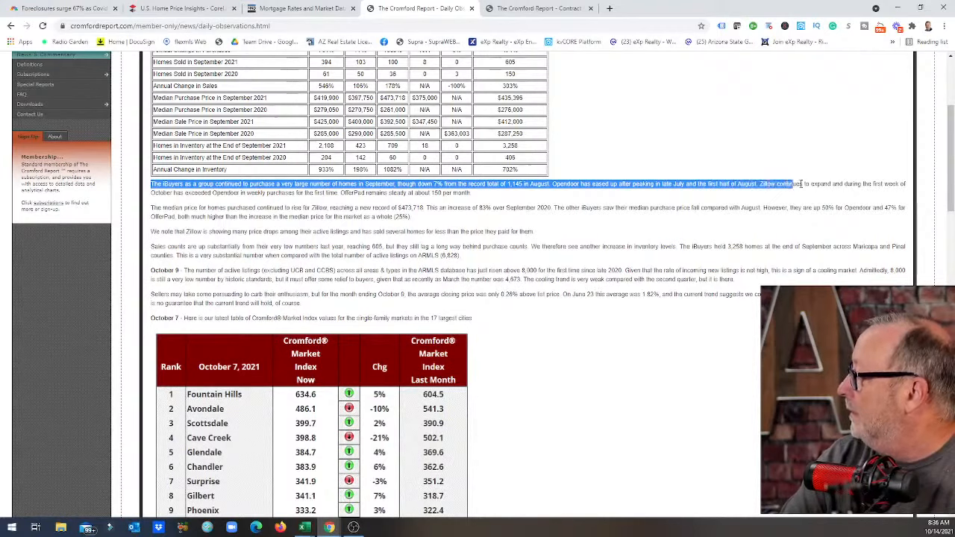
drag(793, 183, 713, 207)
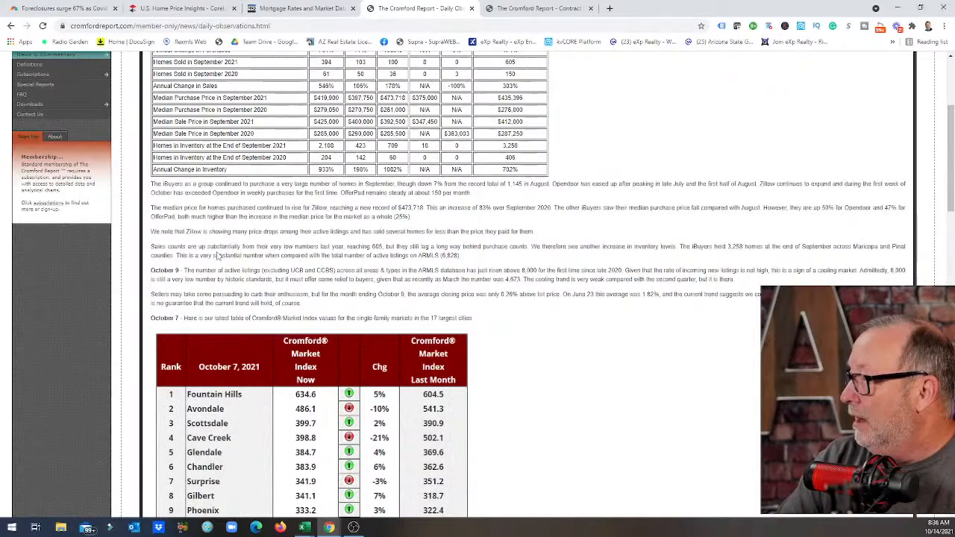
Highlight the 'Sales counts are up substantially…' sentence on iBuyer sales lagging purchases
scroll(down, 3)
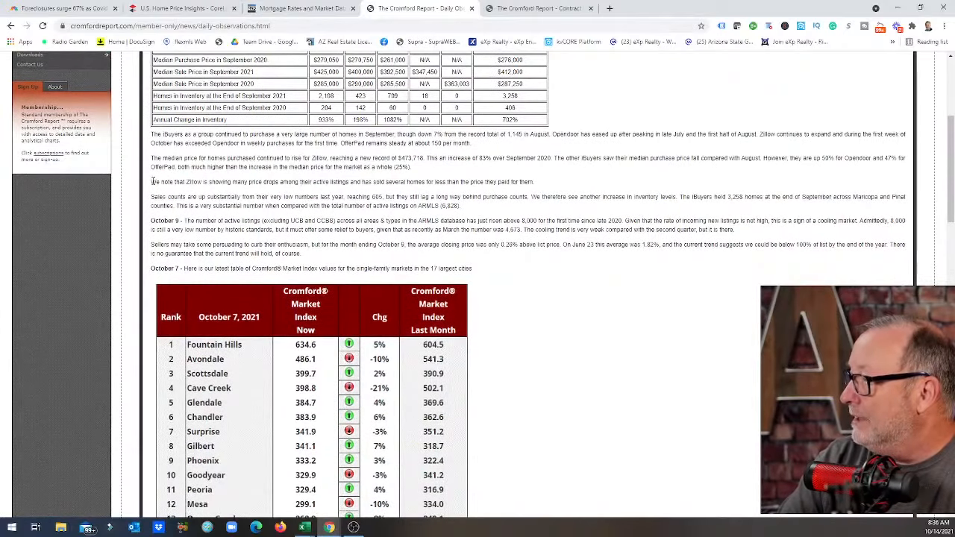
drag(150, 182, 289, 182)
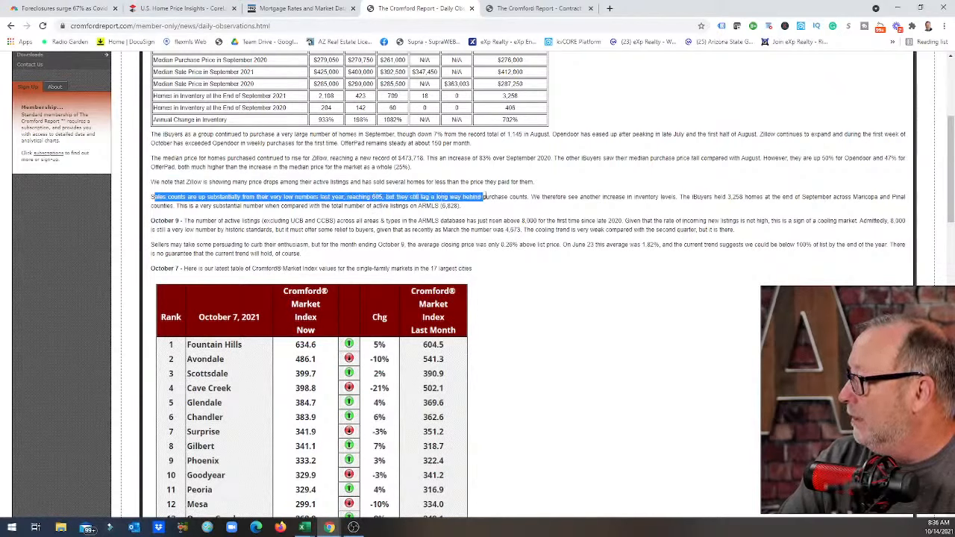
drag(484, 197, 546, 197)
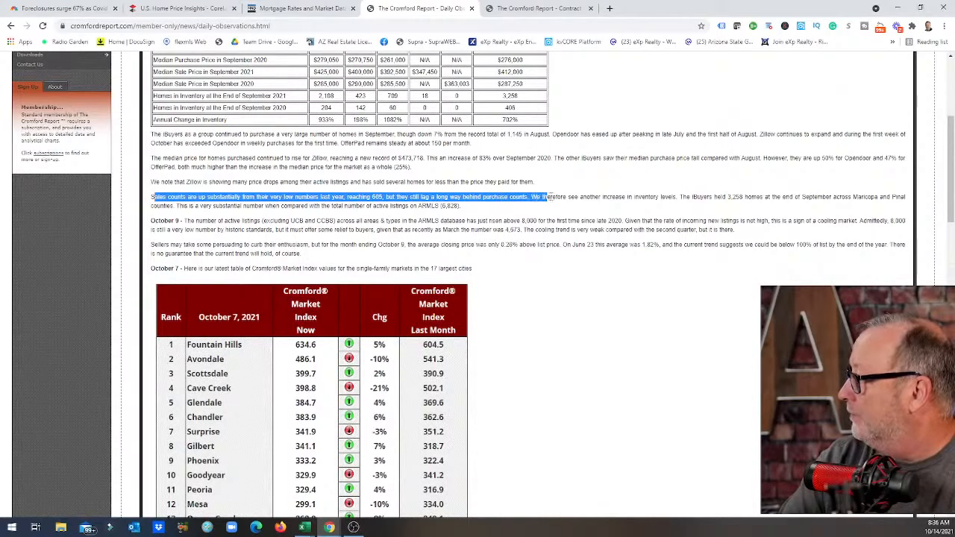